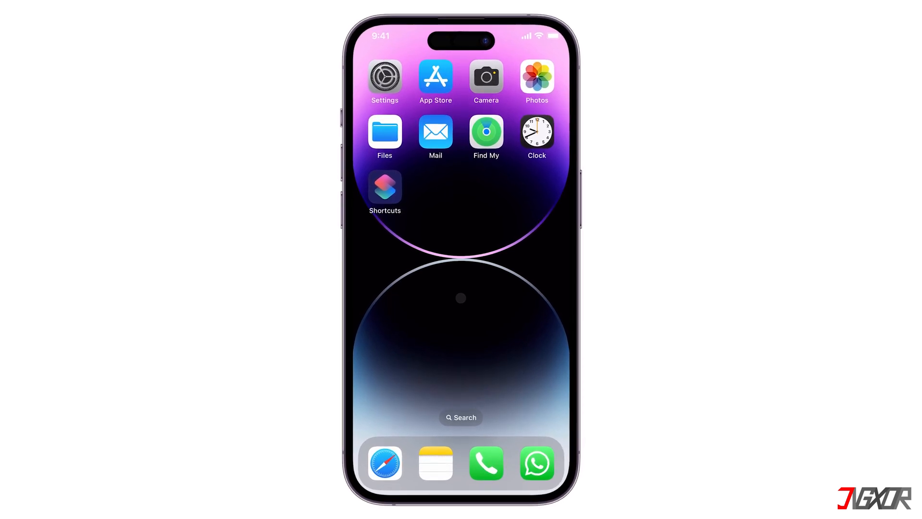
Start iPhone/iPad Data Recovery and trust the connected iPhone 12.
left_click(536, 76)
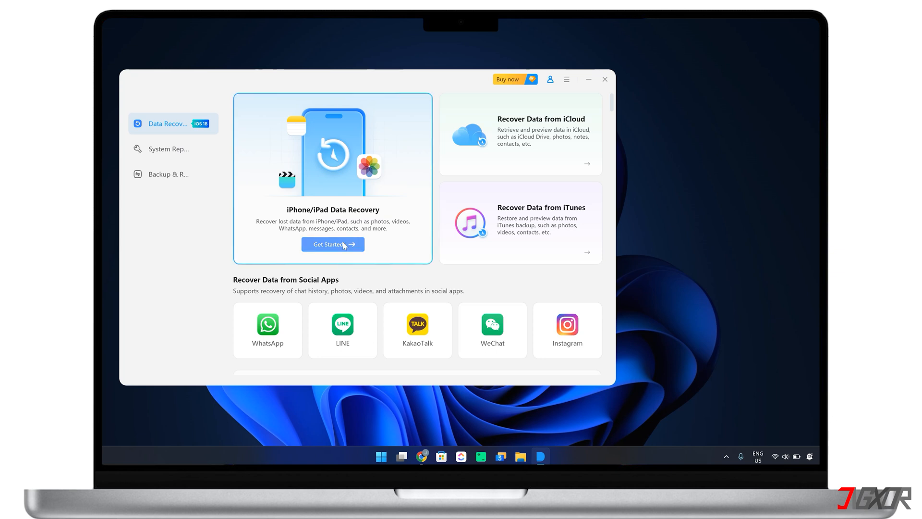
left_click(332, 244)
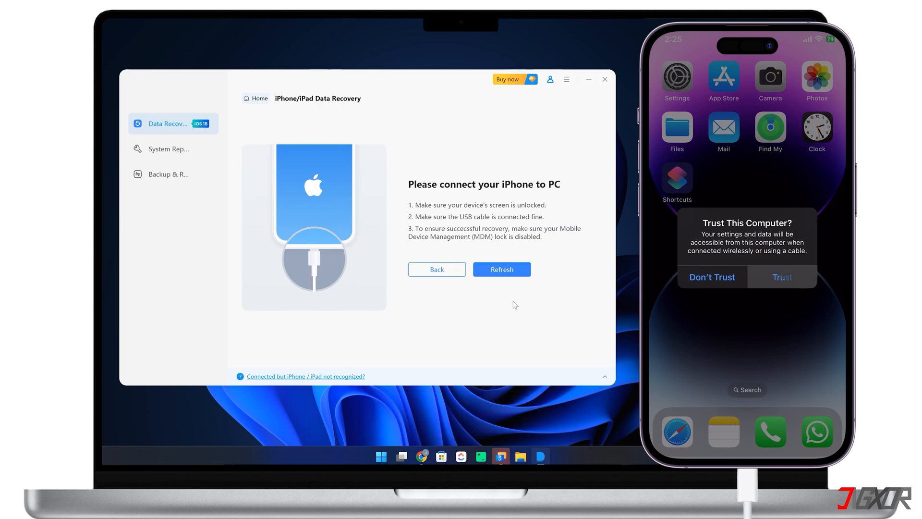
left_click(782, 277)
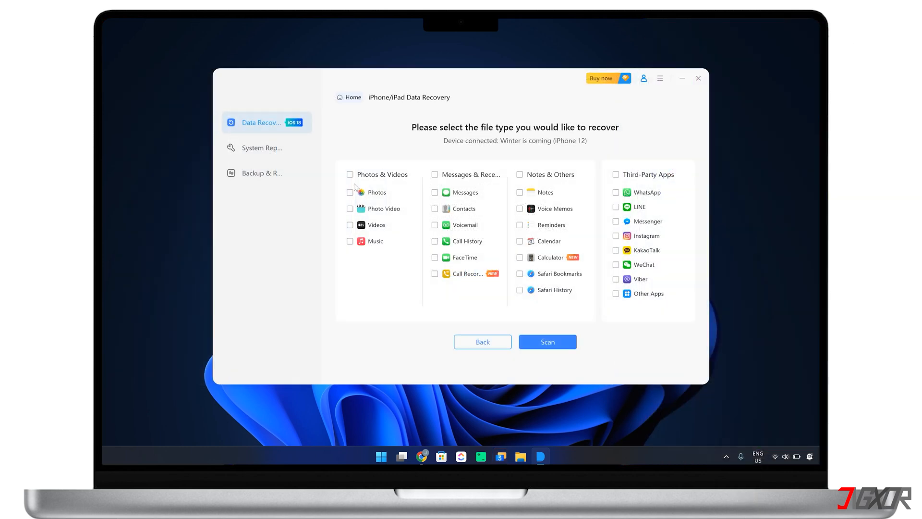
Scan the iPhone 12 for Photos & Videos, finding 72 items.
left_click(350, 174)
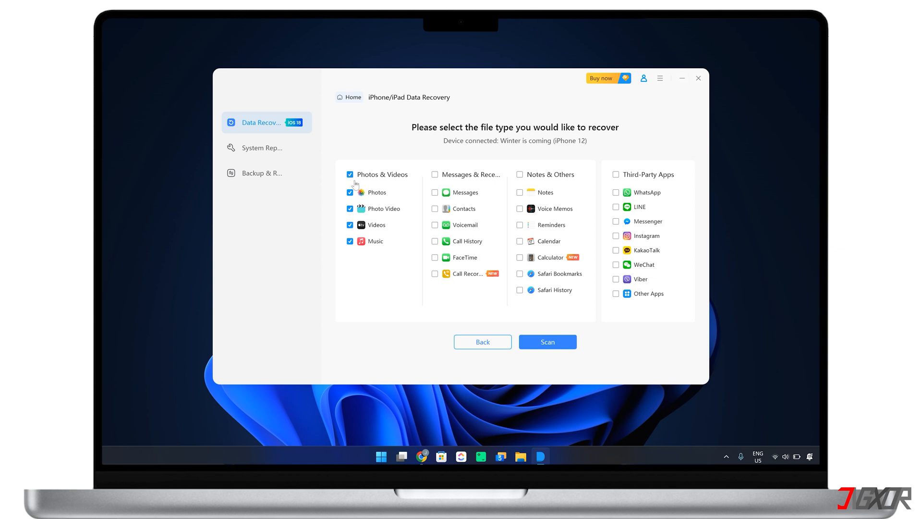
left_click(547, 341)
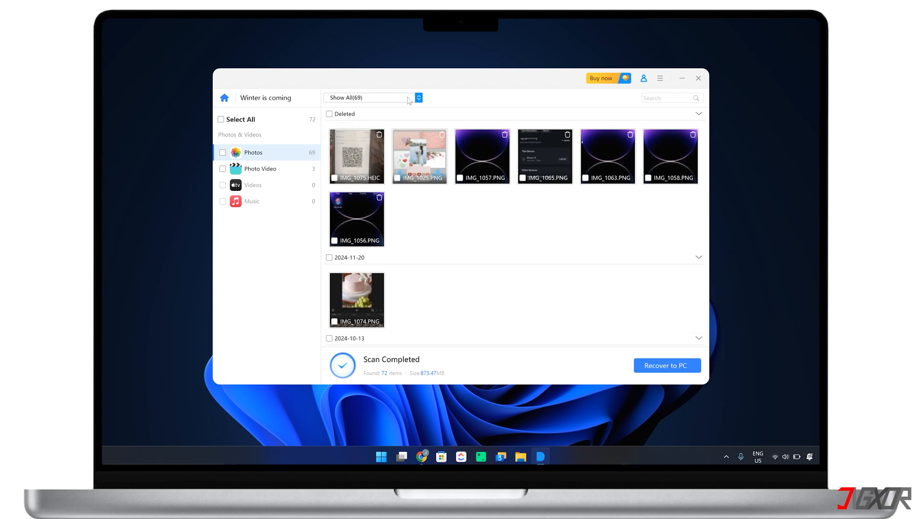
Filter to Show Only Deleted and select IMG_1025.PNG.
left_click(371, 97)
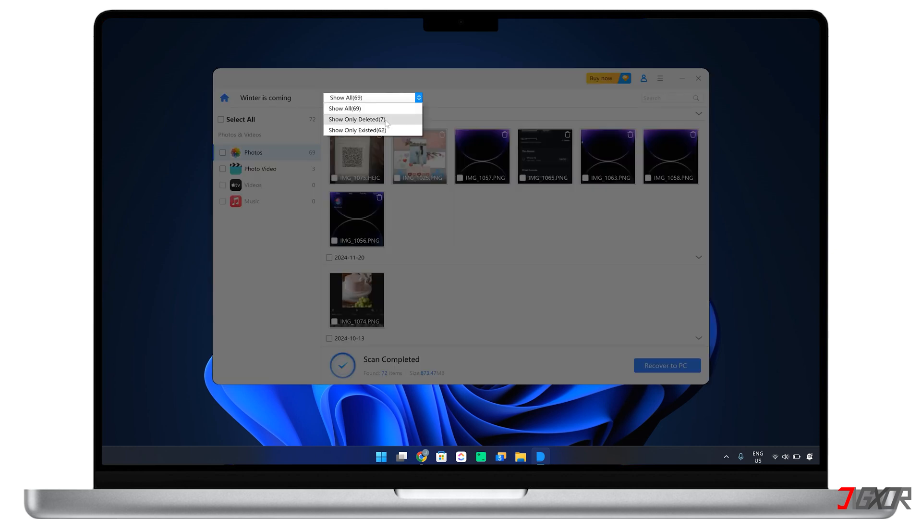
left_click(356, 120)
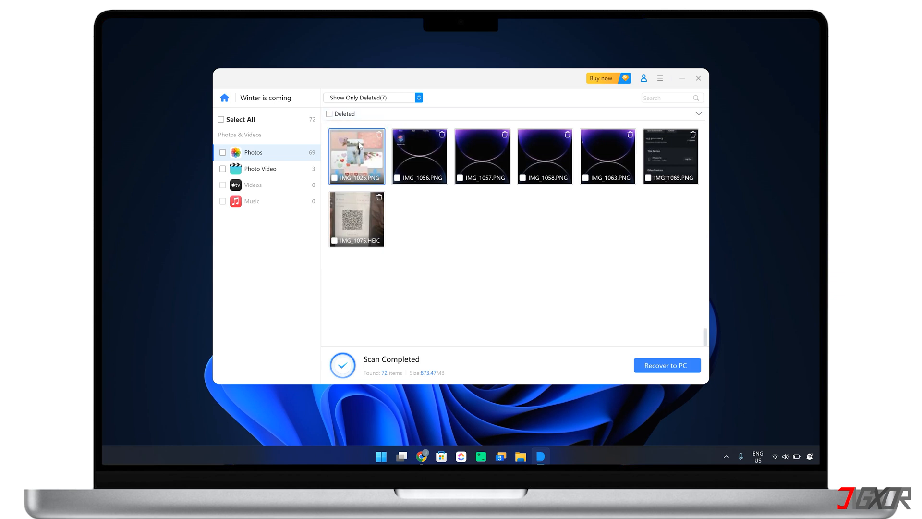
left_click(335, 178)
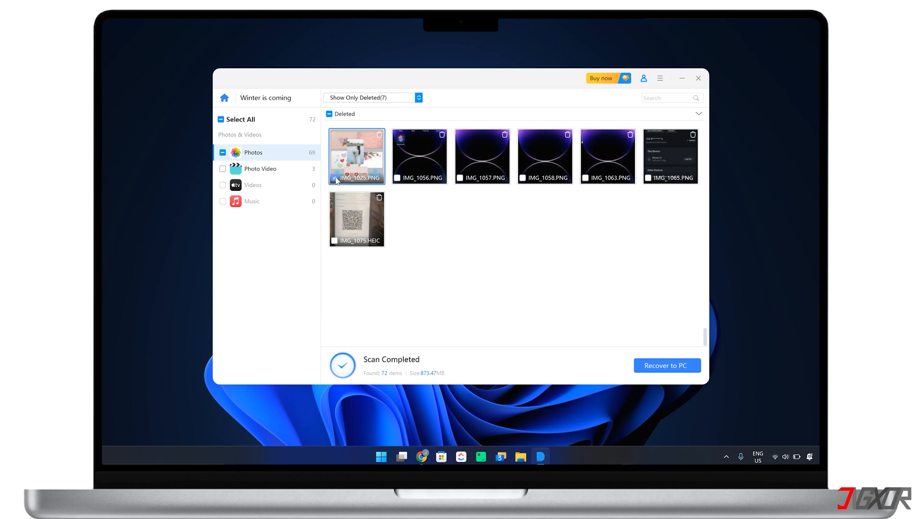
mouse_move(554, 257)
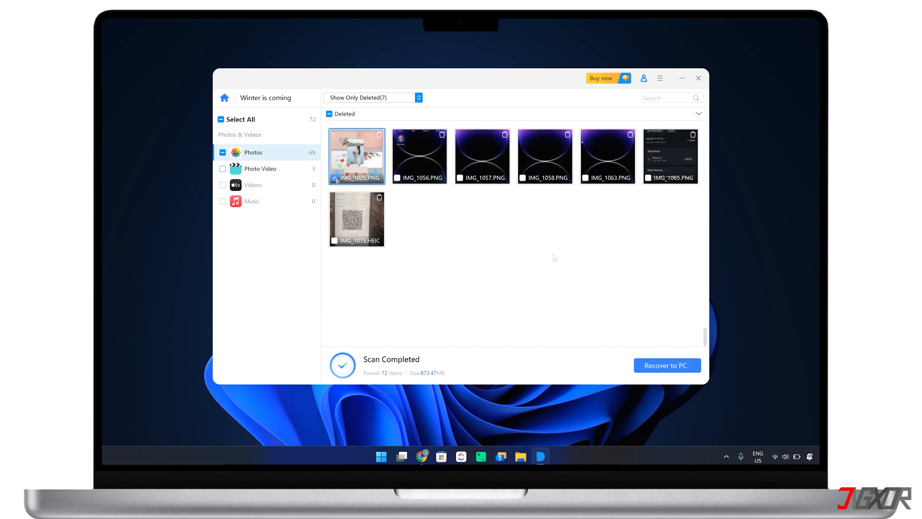
Recover IMG_1025.PNG to the PC's Files folder, view it, then close Explorer.
left_click(667, 366)
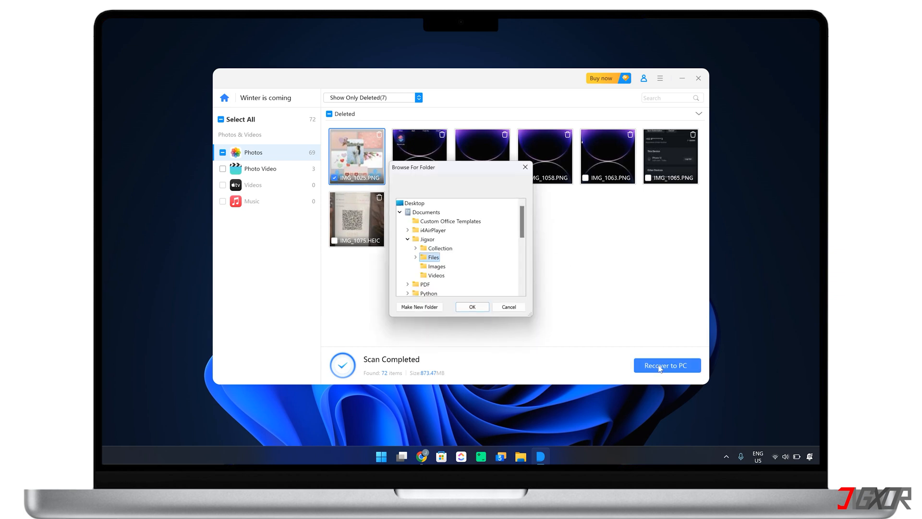
left_click(471, 307)
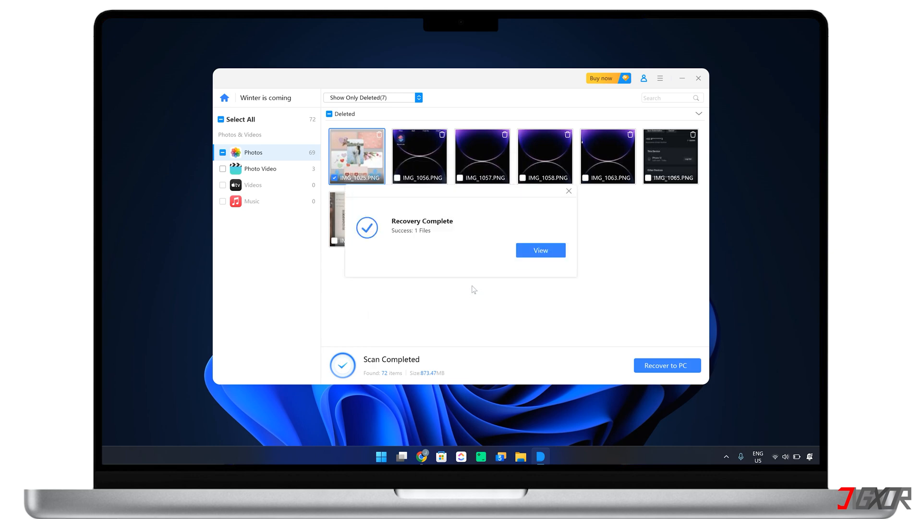
left_click(539, 249)
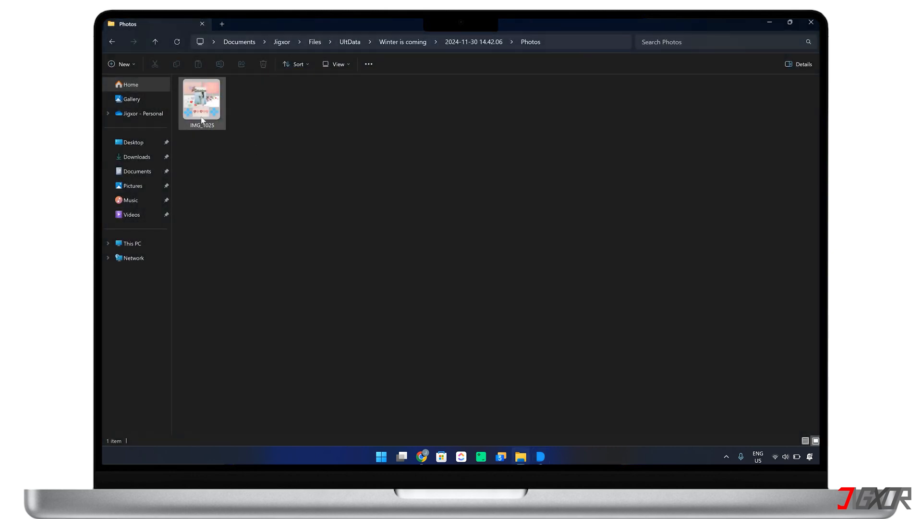
left_click(810, 23)
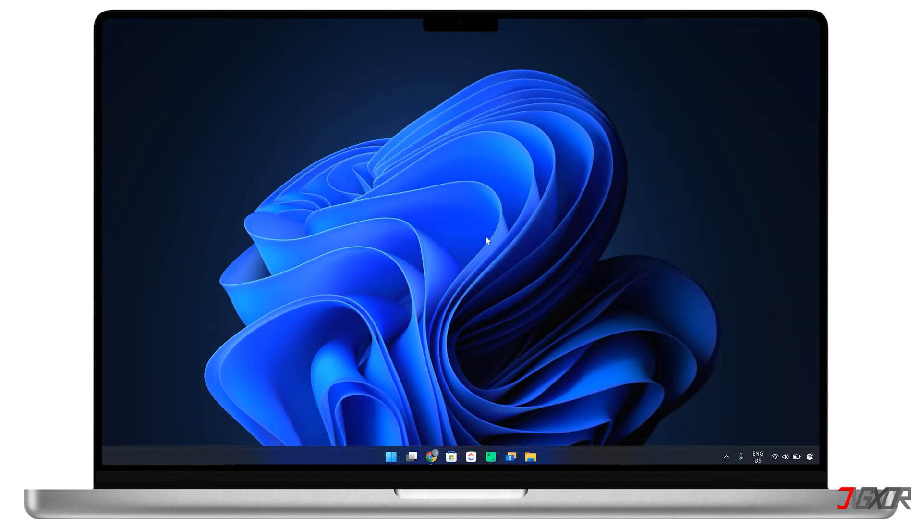